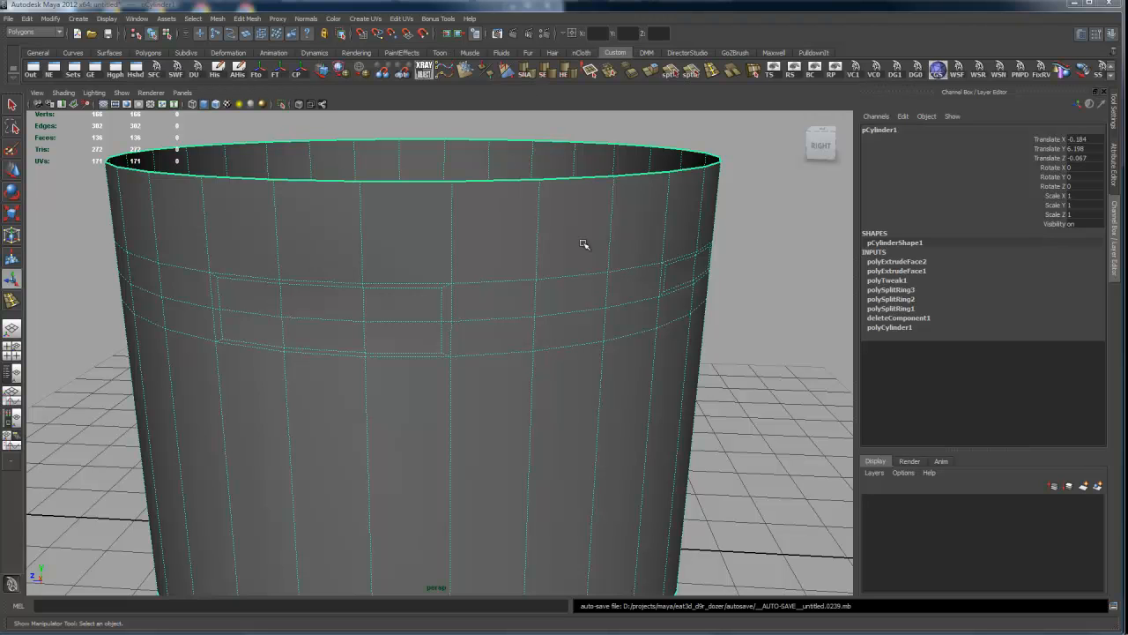
{"action": "mouse_move", "coordinate": [643, 279]}
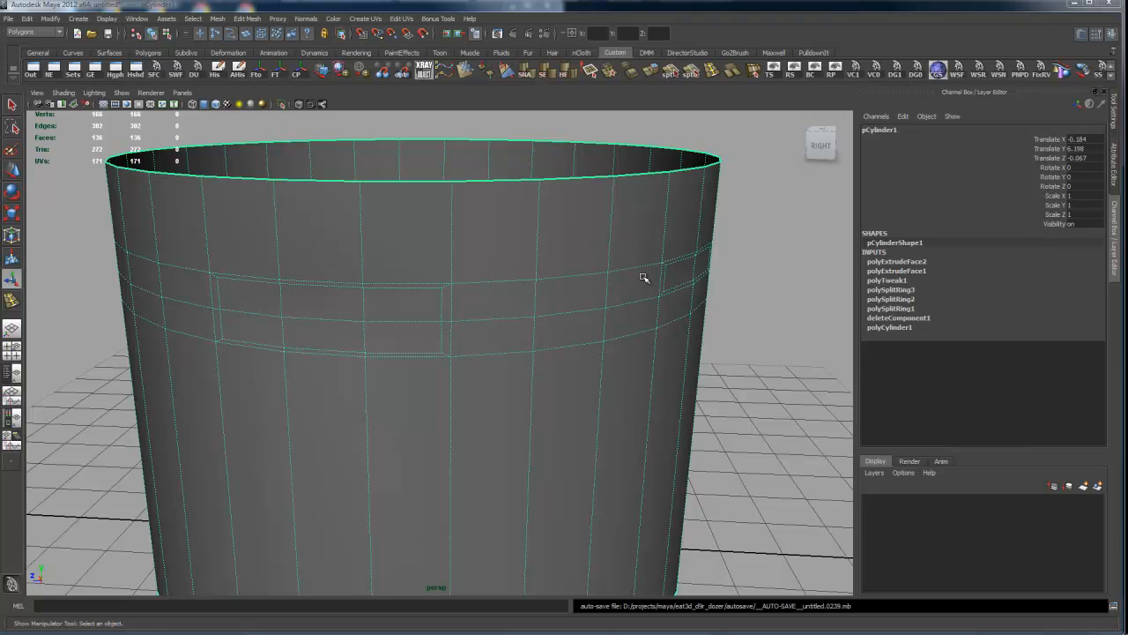
Frame the cylinder's band and bring up the hotbox menus for Edit Mesh.
{"action": "left_click_drag", "start_coordinate": [643, 279], "coordinate": [561, 293]}
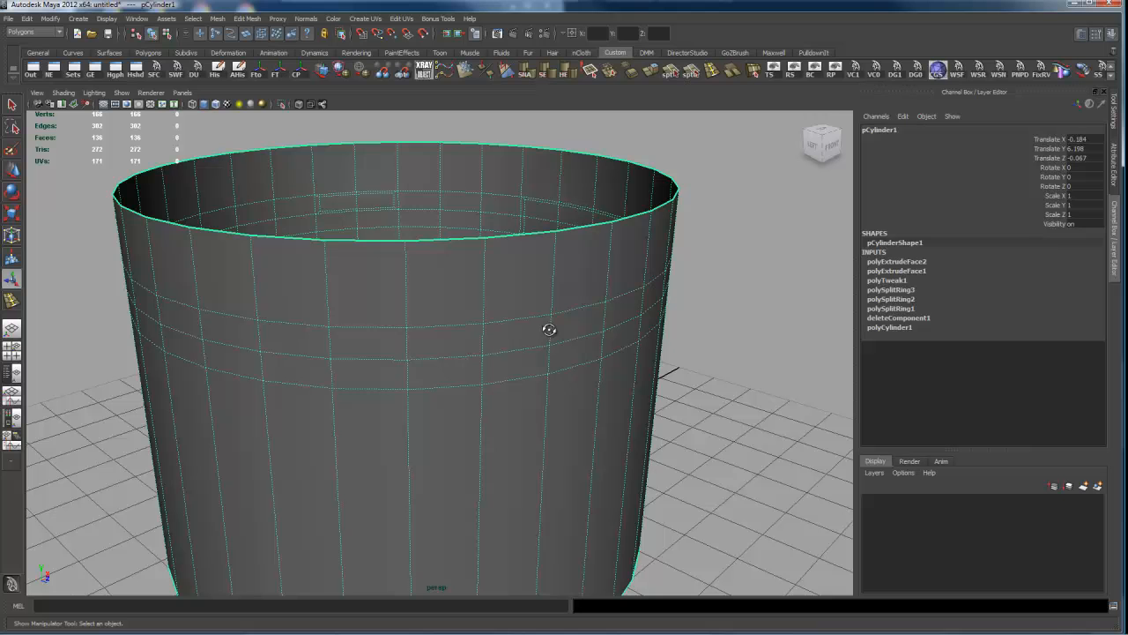
{"action": "mouse_move", "coordinate": [501, 333]}
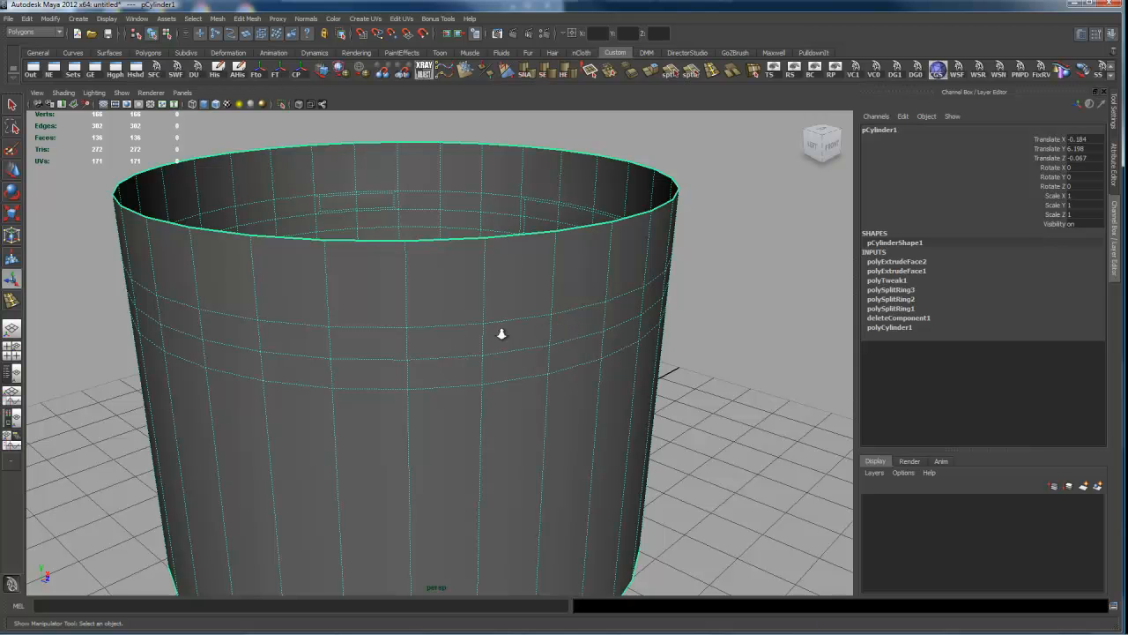
{"action": "mouse_move", "coordinate": [568, 335]}
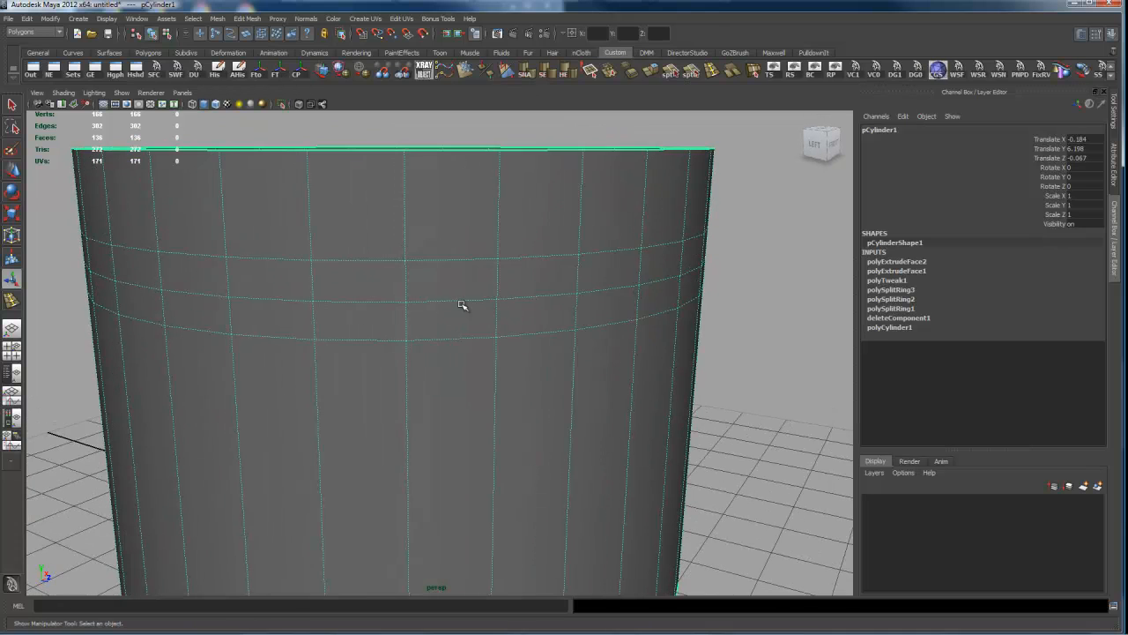
{"action": "key", "text": "space"}
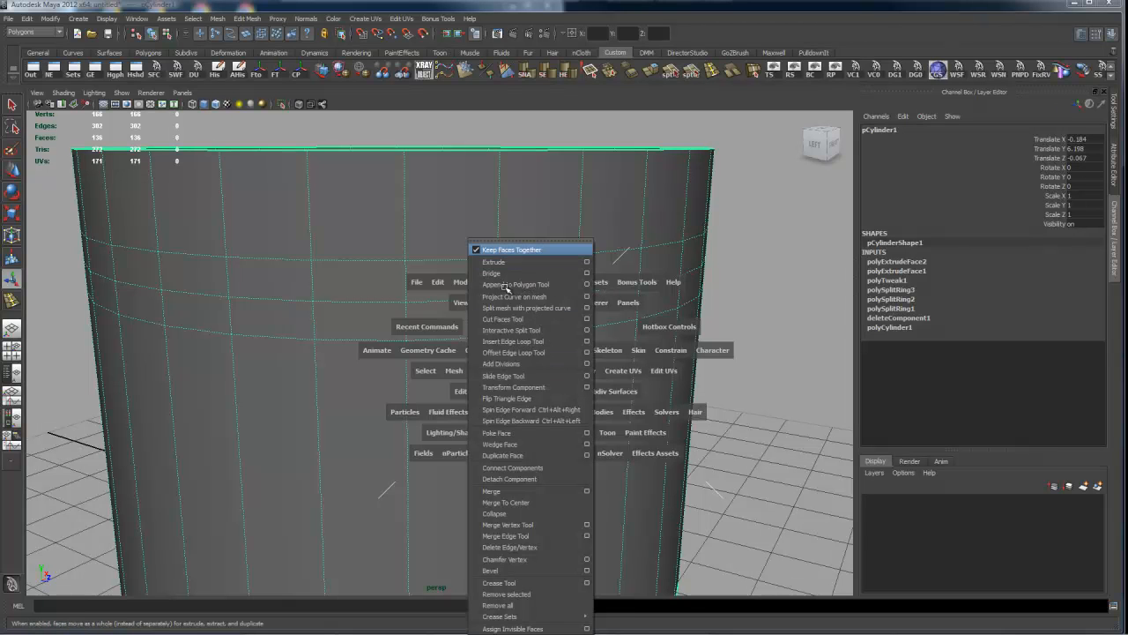
{"action": "mouse_move", "coordinate": [621, 342]}
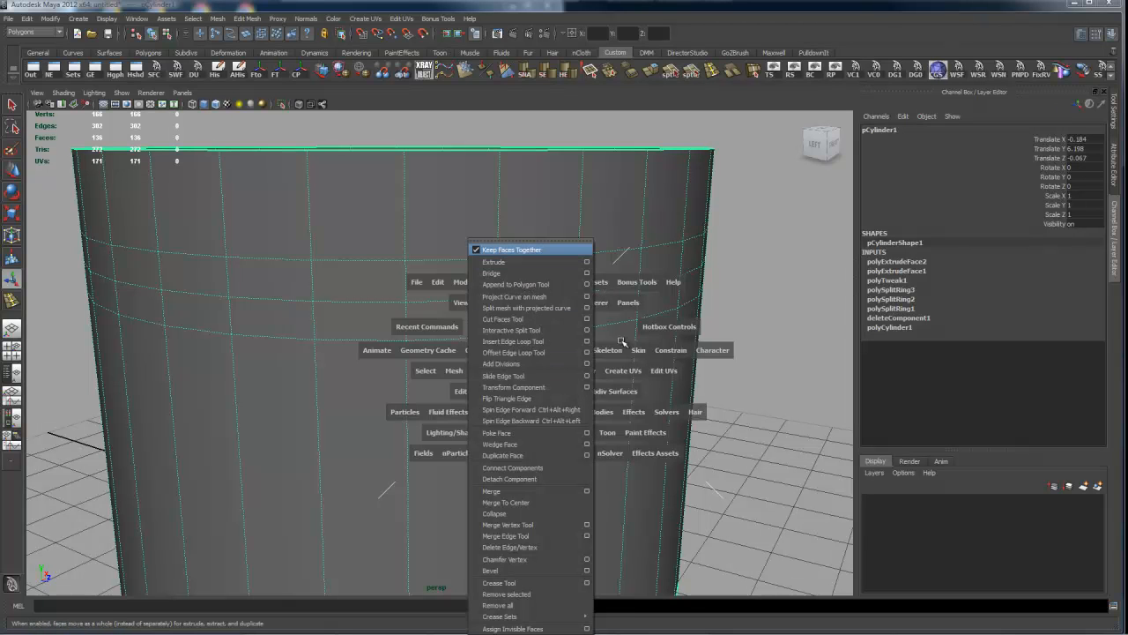
{"action": "mouse_move", "coordinate": [688, 314]}
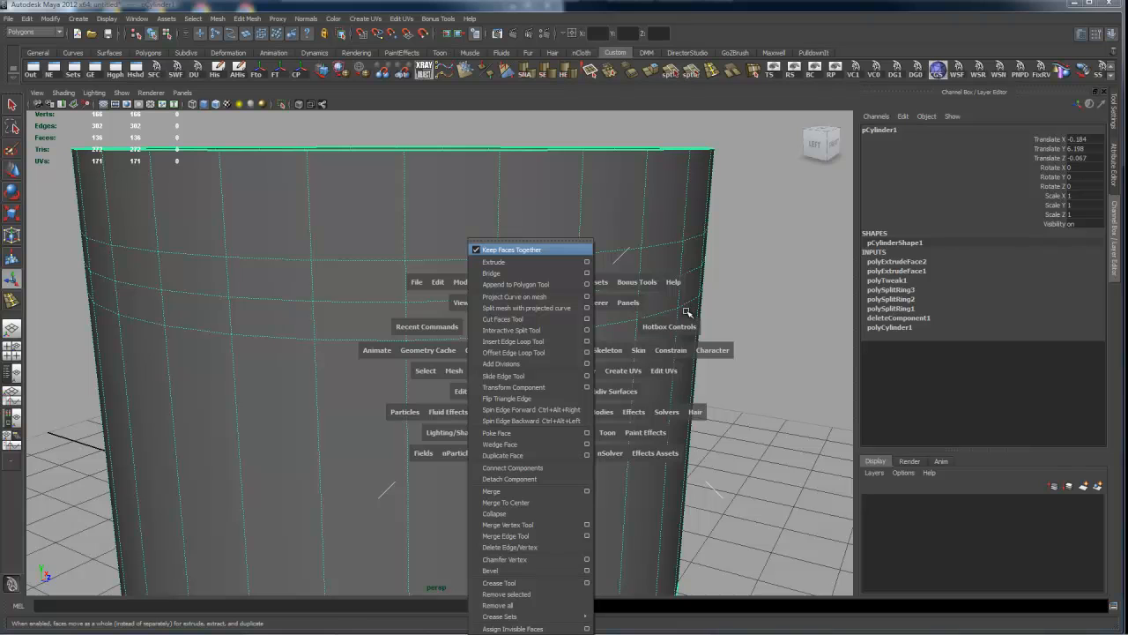
{"action": "mouse_move", "coordinate": [716, 250]}
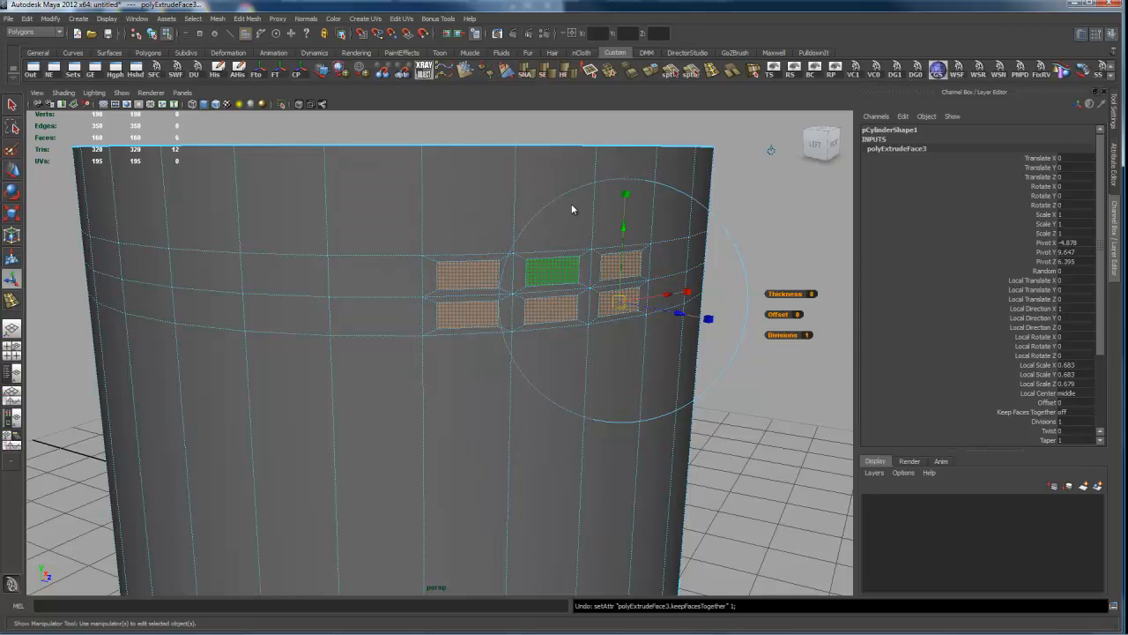
{"action": "key", "text": "space"}
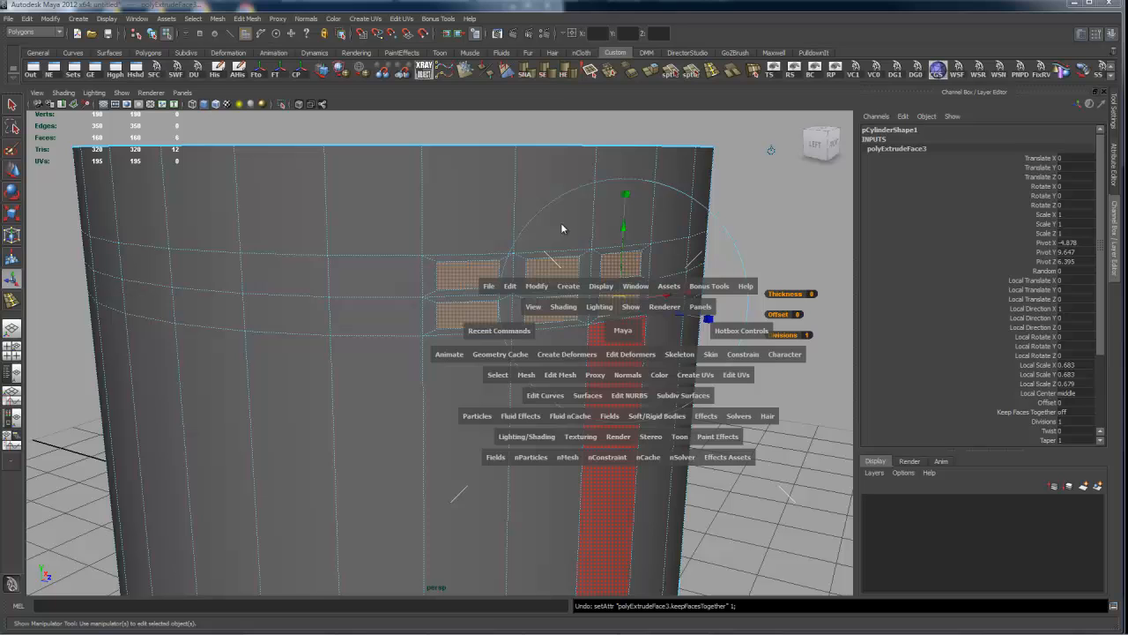
{"action": "mouse_move", "coordinate": [624, 280]}
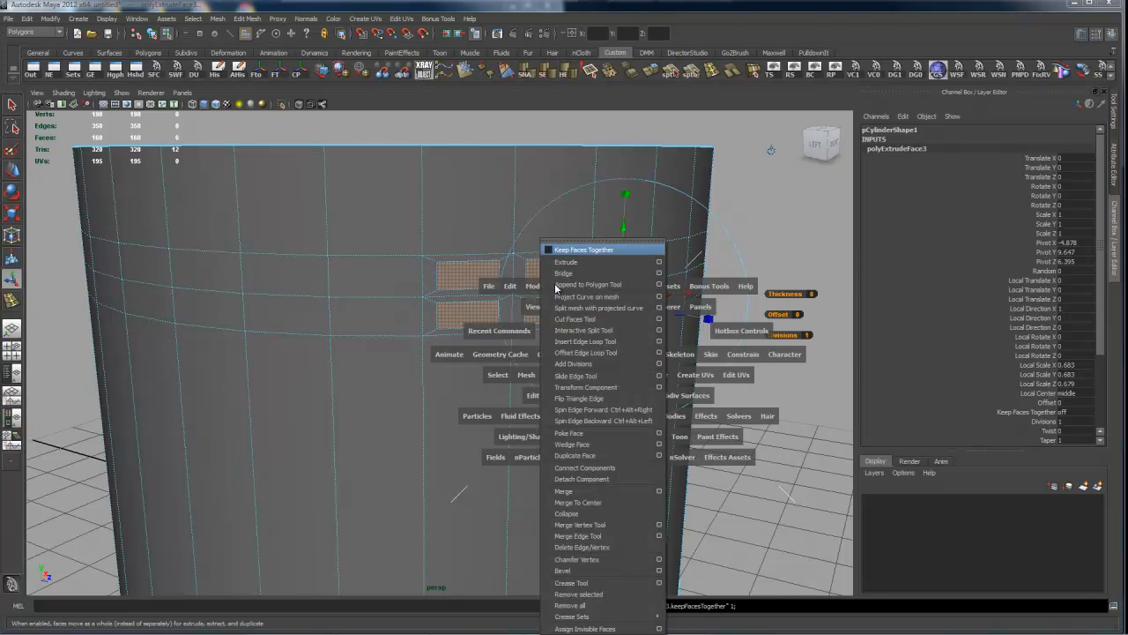
{"action": "mouse_move", "coordinate": [585, 307]}
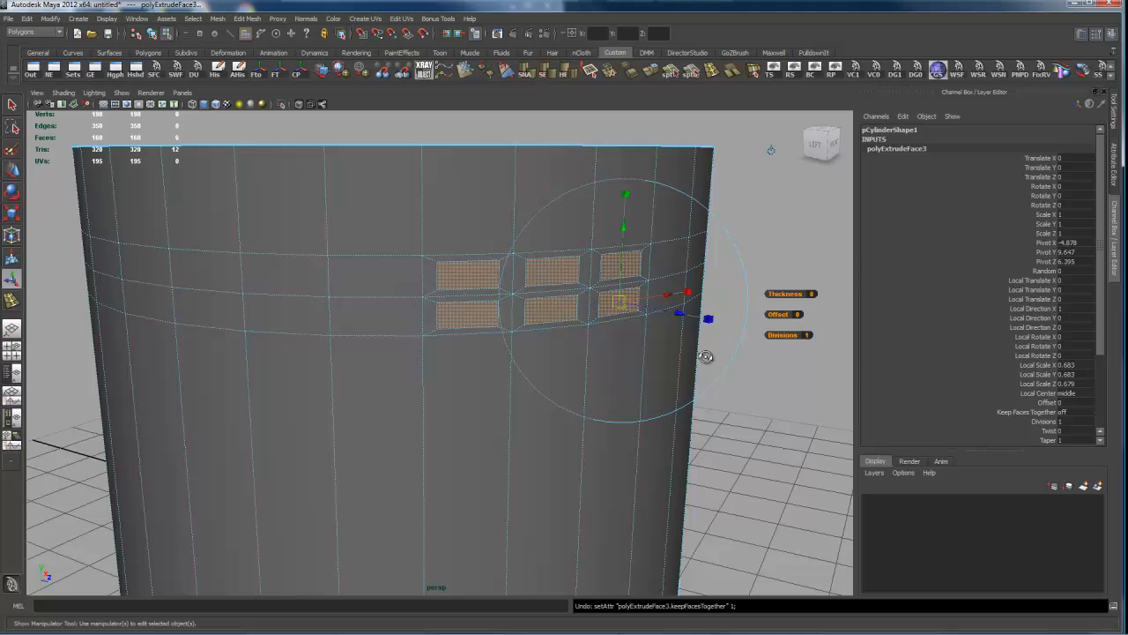
Set Keep Faces Together to on in the polyExtrudeFace3 node so the six faces form one block.
{"action": "left_click", "coordinate": [464, 275]}
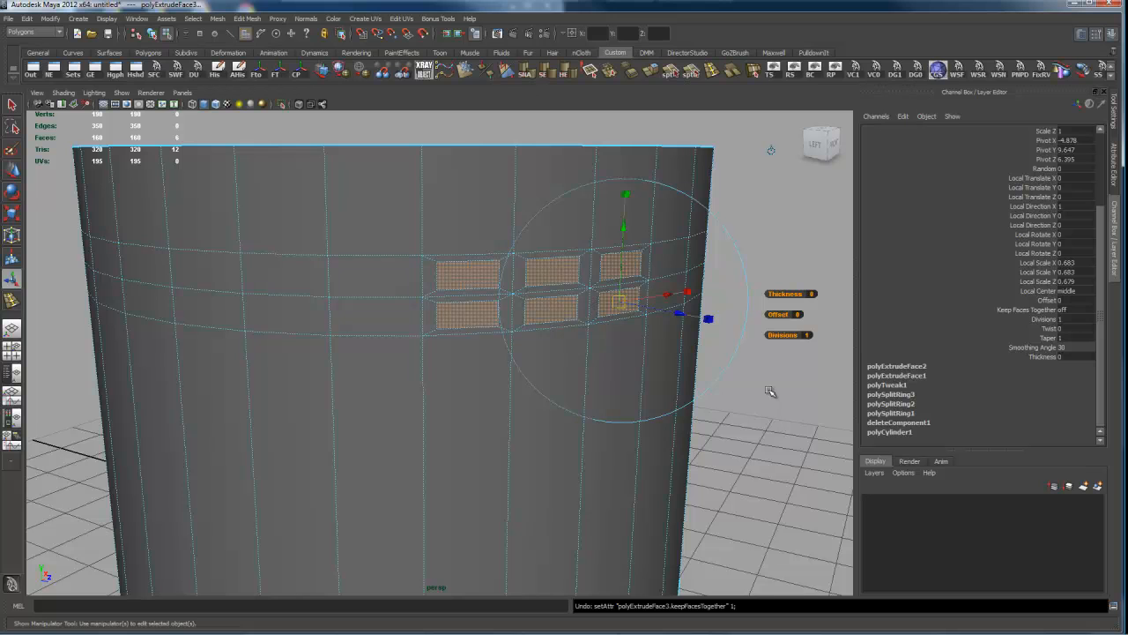
{"action": "left_click", "coordinate": [617, 303]}
{"action": "type", "text": "1"}
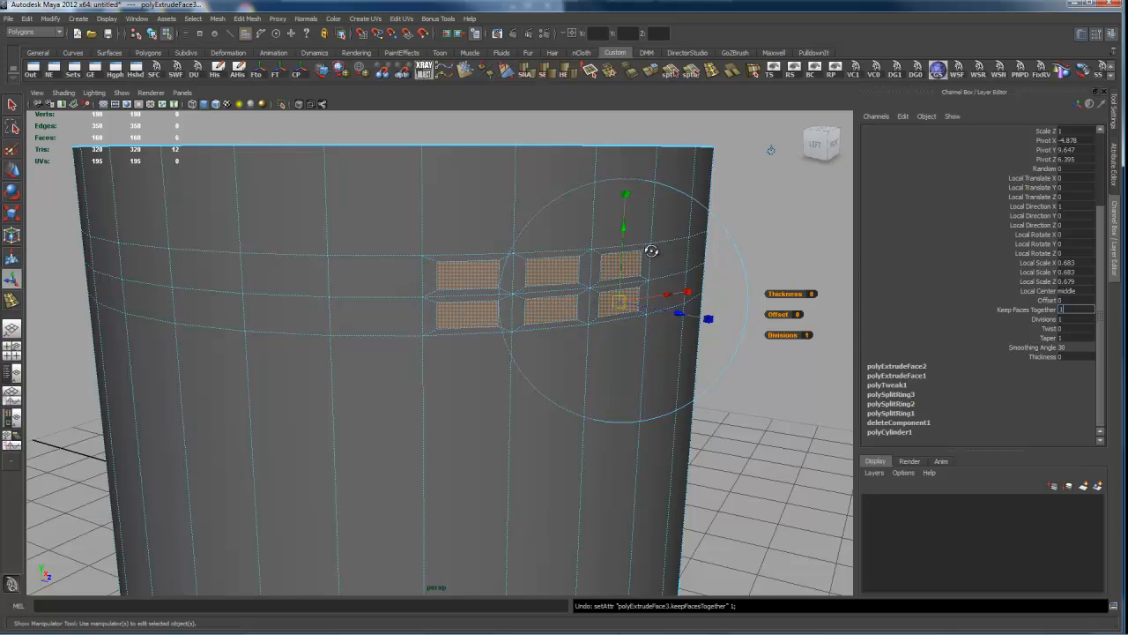
{"action": "left_click", "coordinate": [1079, 310]}
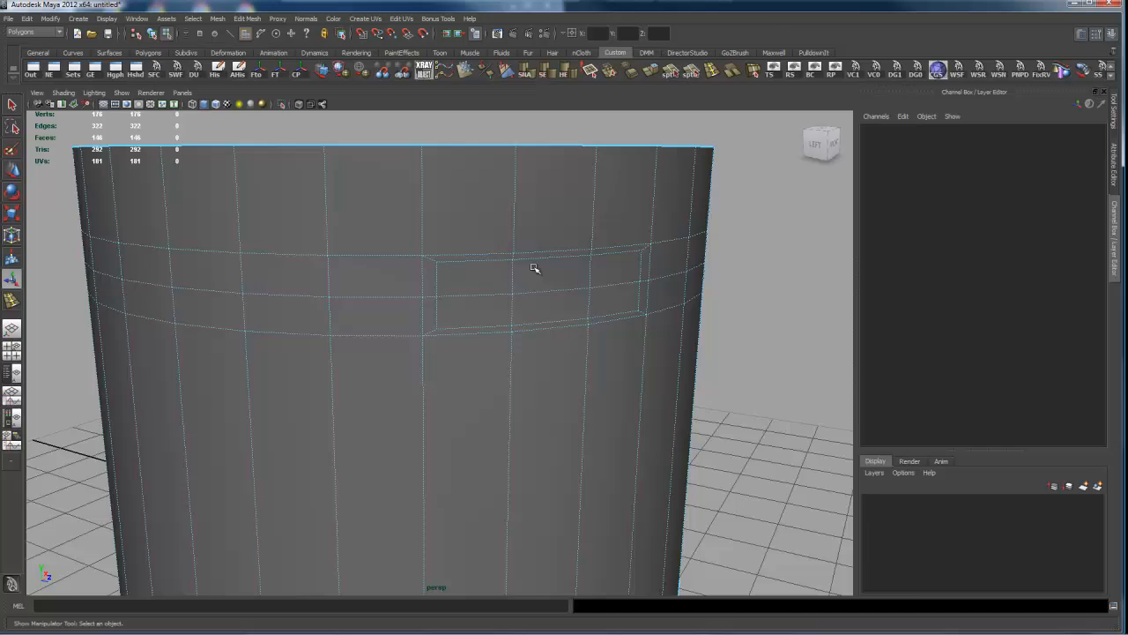
Bring up the hotbox menus over the band's selected face strip.
{"action": "key", "text": "space"}
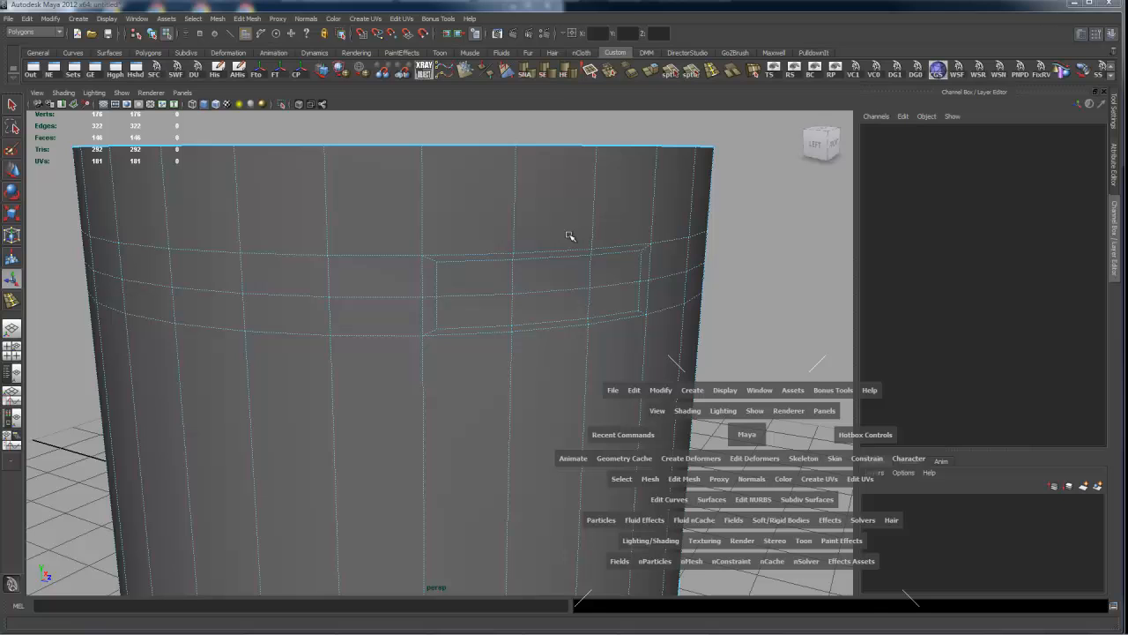
{"action": "mouse_move", "coordinate": [485, 229]}
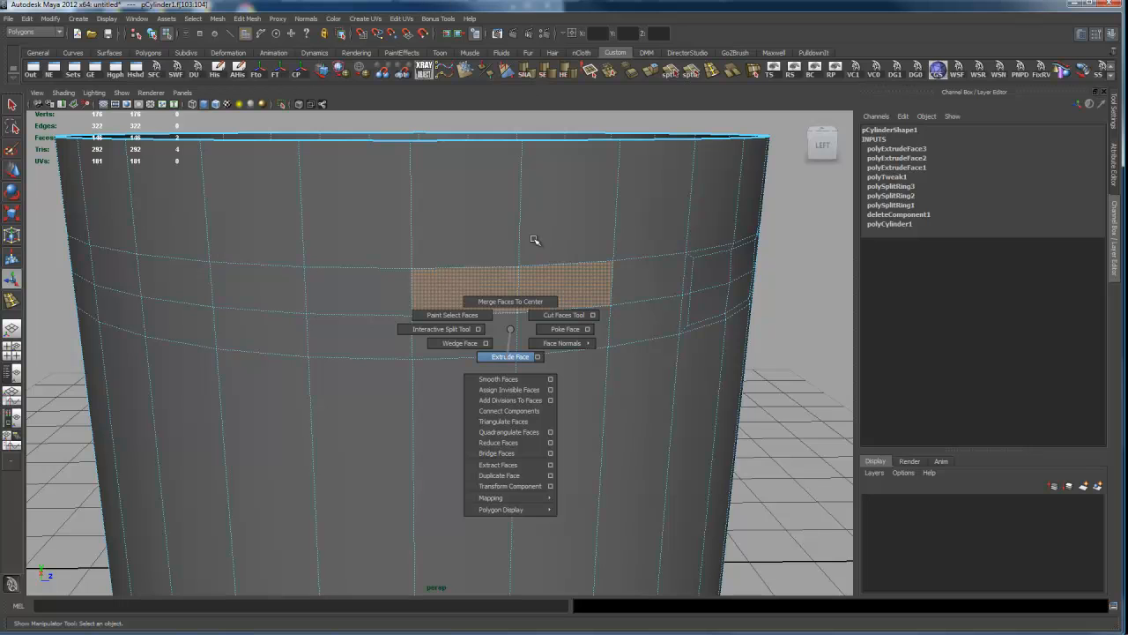
{"action": "mouse_move", "coordinate": [543, 244]}
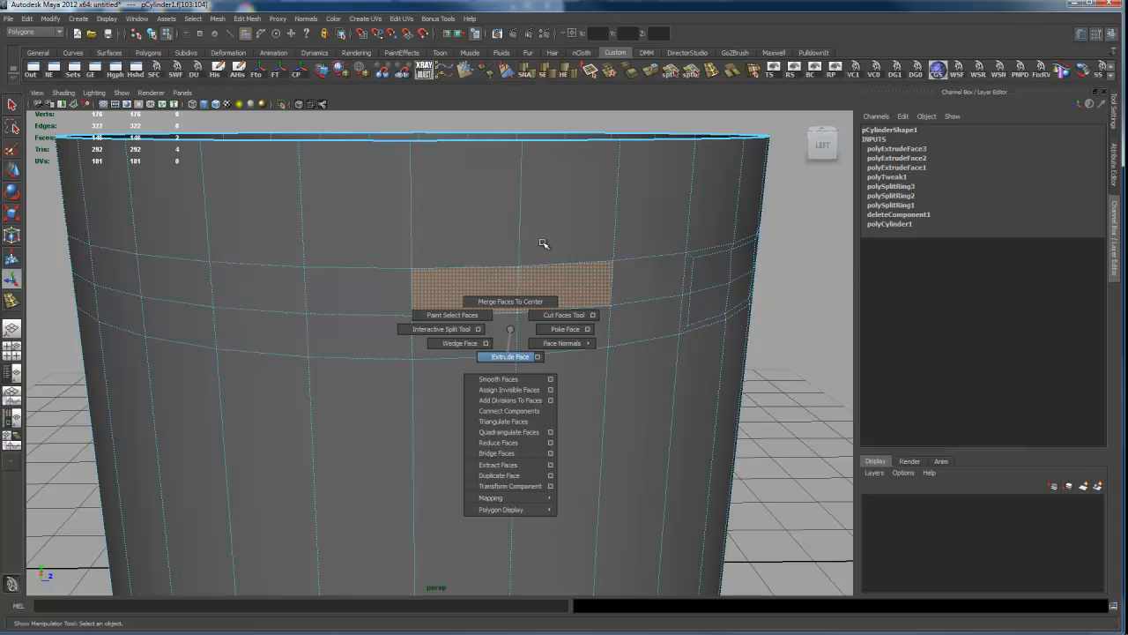
Extrude the selected strip of band faces via Extrude Face from the marking menu.
{"action": "left_click", "coordinate": [508, 356]}
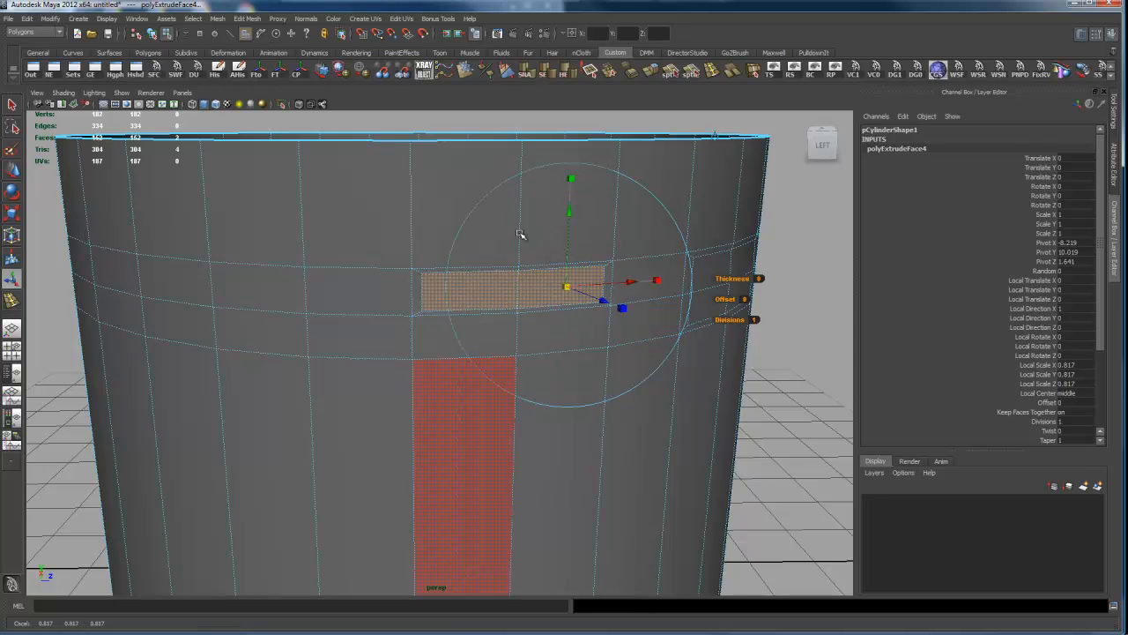
{"action": "mouse_move", "coordinate": [573, 235]}
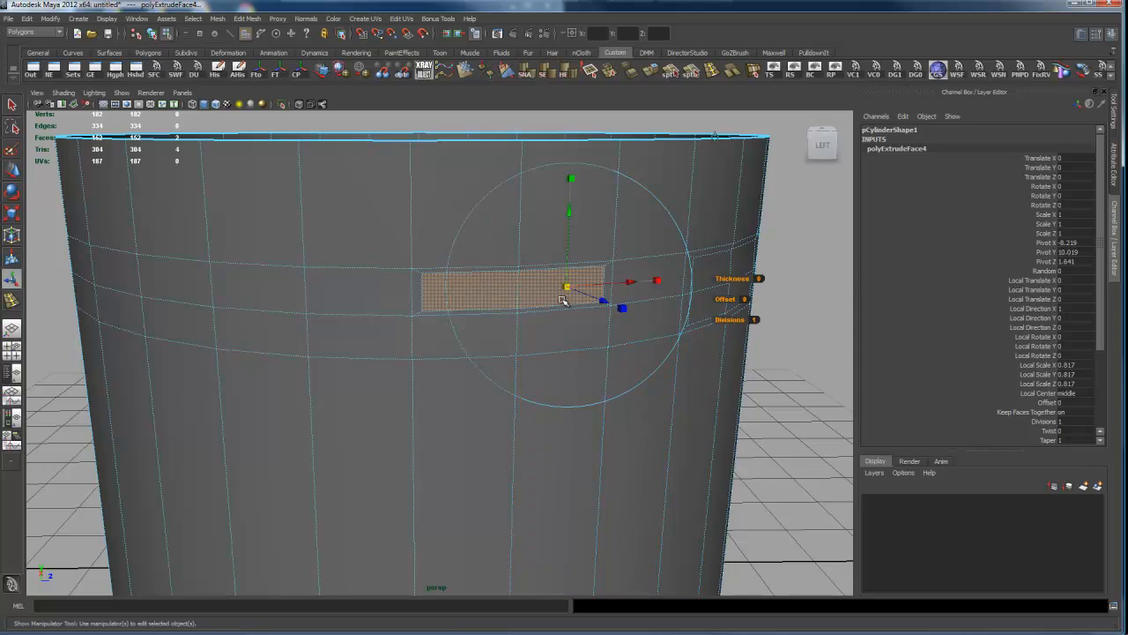
{"action": "mouse_move", "coordinate": [543, 250]}
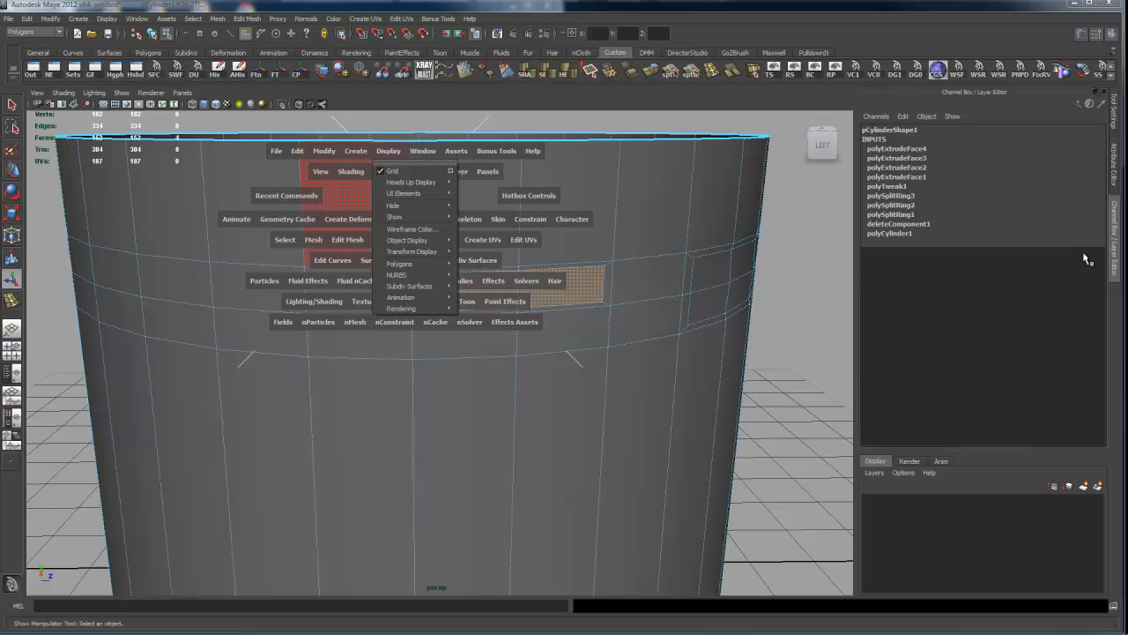
{"action": "mouse_move", "coordinate": [409, 181]}
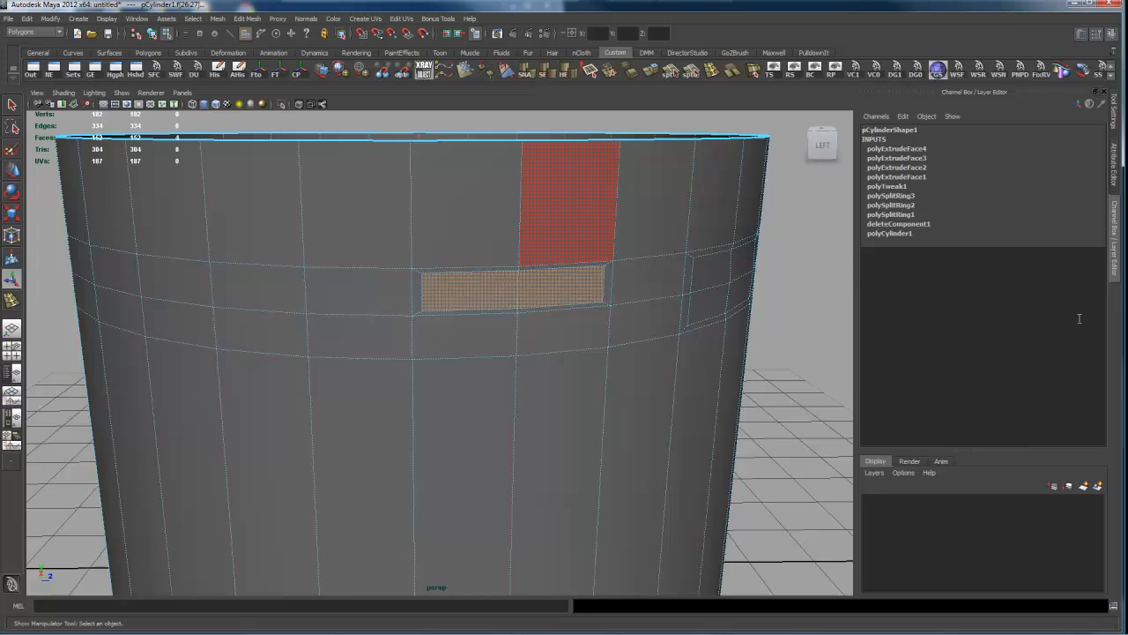
{"action": "left_click_drag", "start_coordinate": [441, 352], "coordinate": [741, 324]}
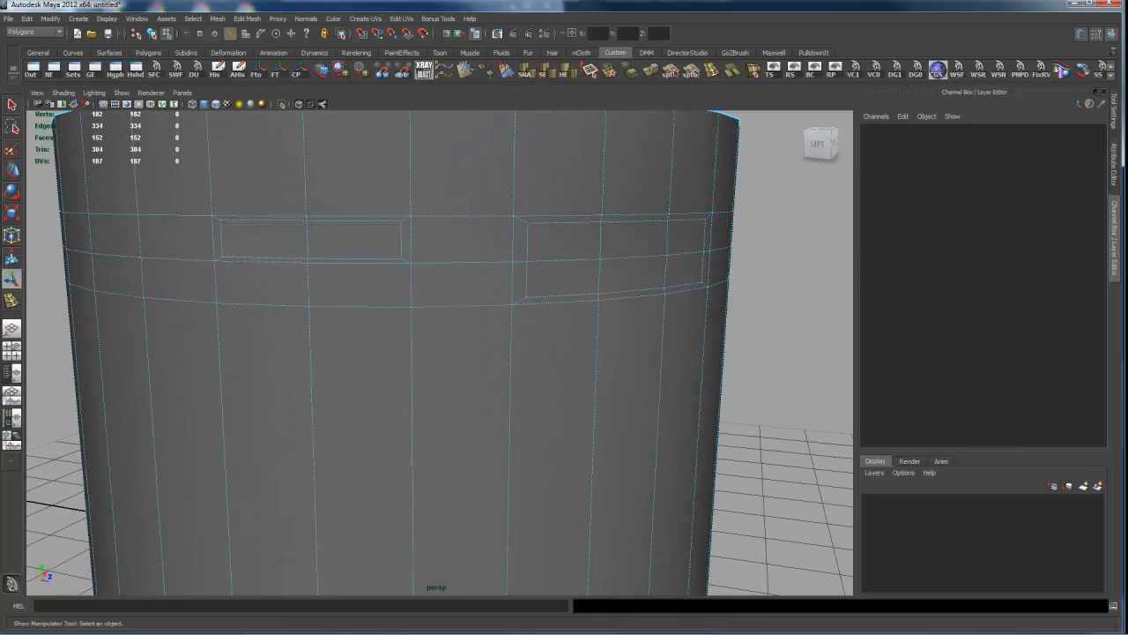
Bring up the component marking menu on the cylinder to choose a selection mode.
{"action": "right_click", "coordinate": [603, 299]}
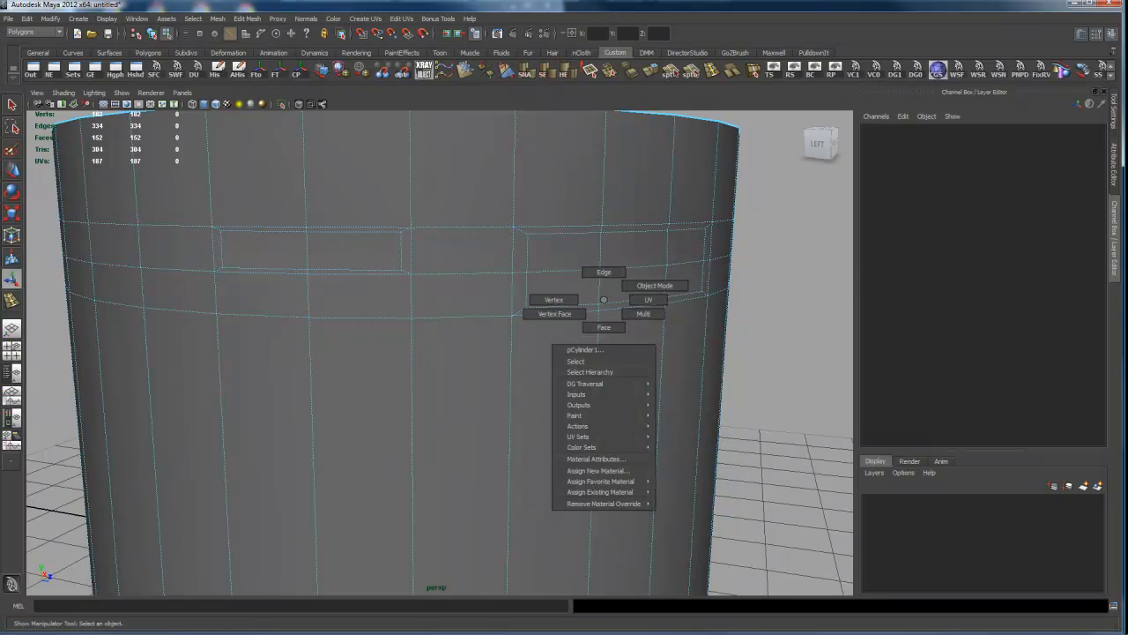